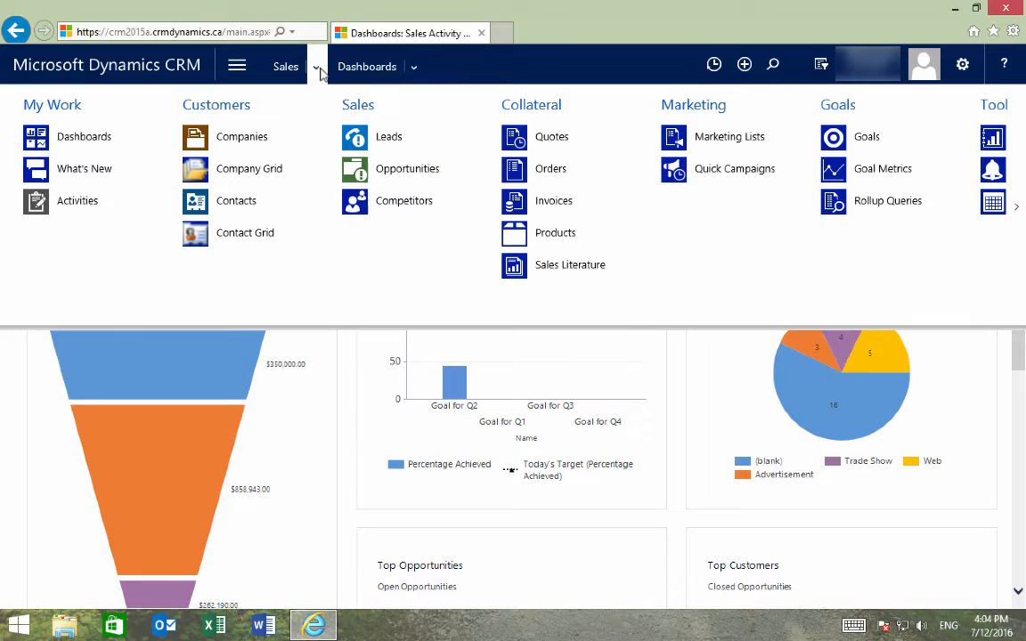
Show the My Quotes list from the Sales area.
left_click(553, 136)
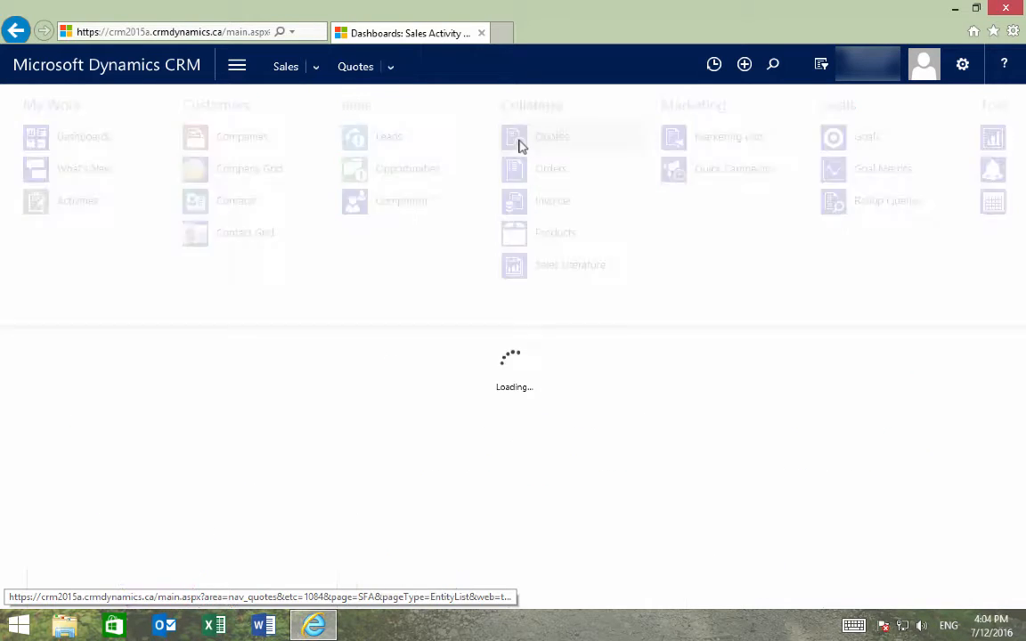
left_click(552, 136)
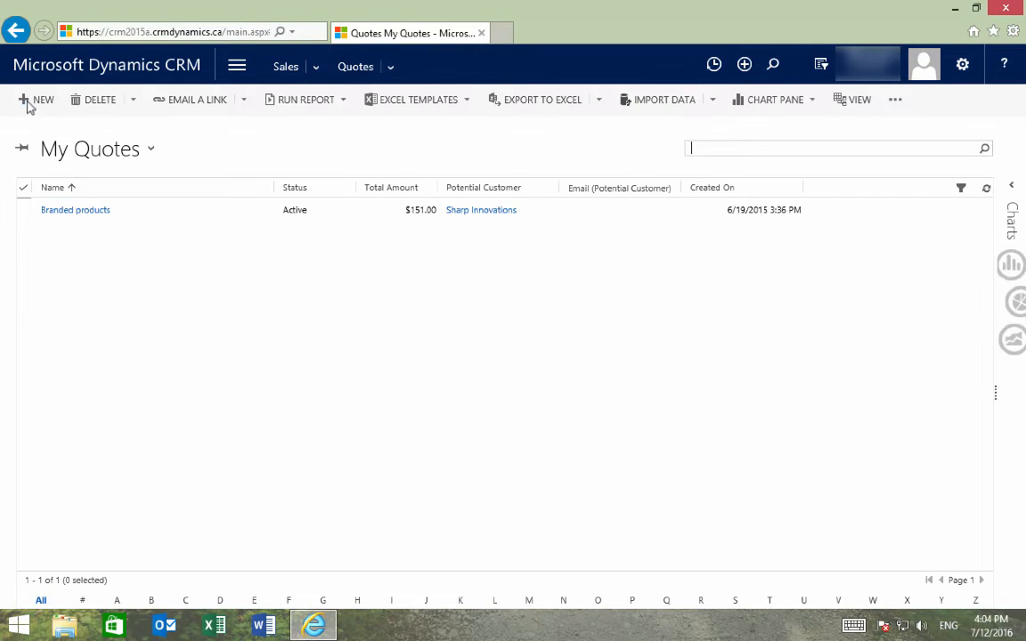
Start a new quote and name it Extra Widgets.
left_click(42, 100)
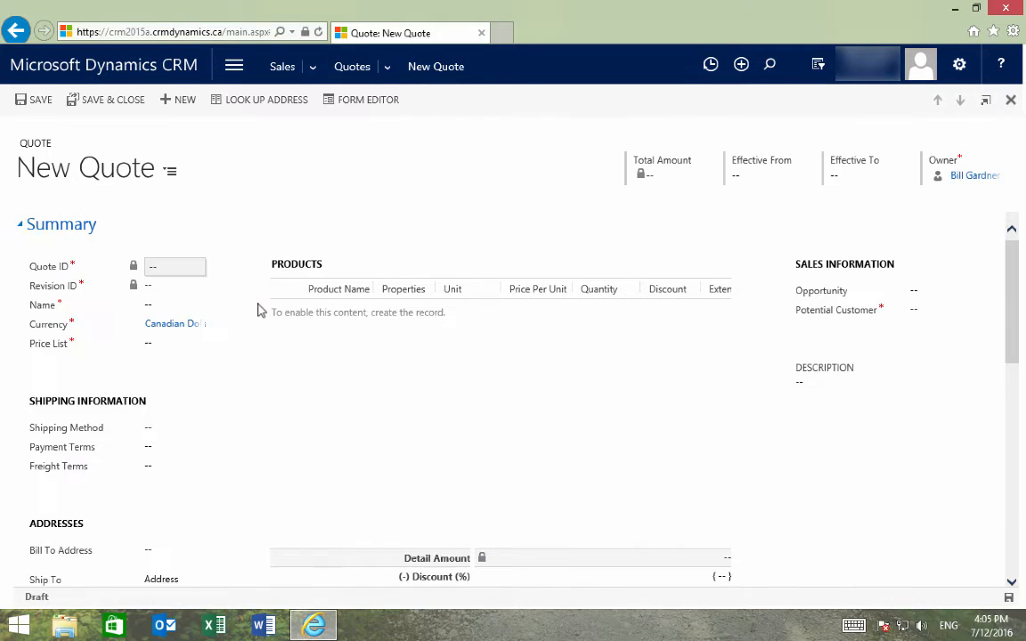
left_click(175, 305)
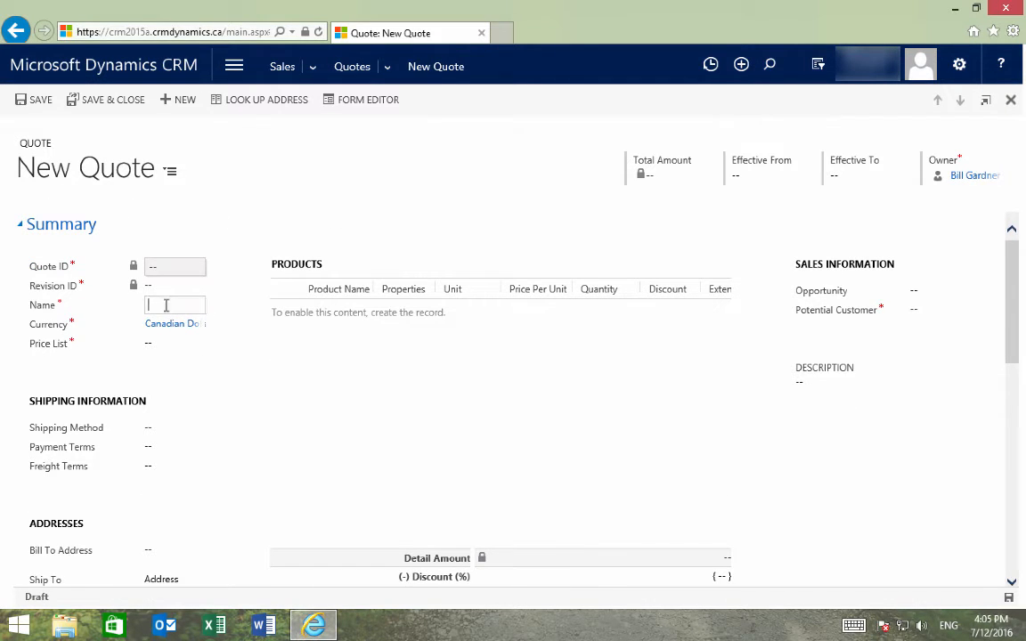
type("Xtra Widgets")
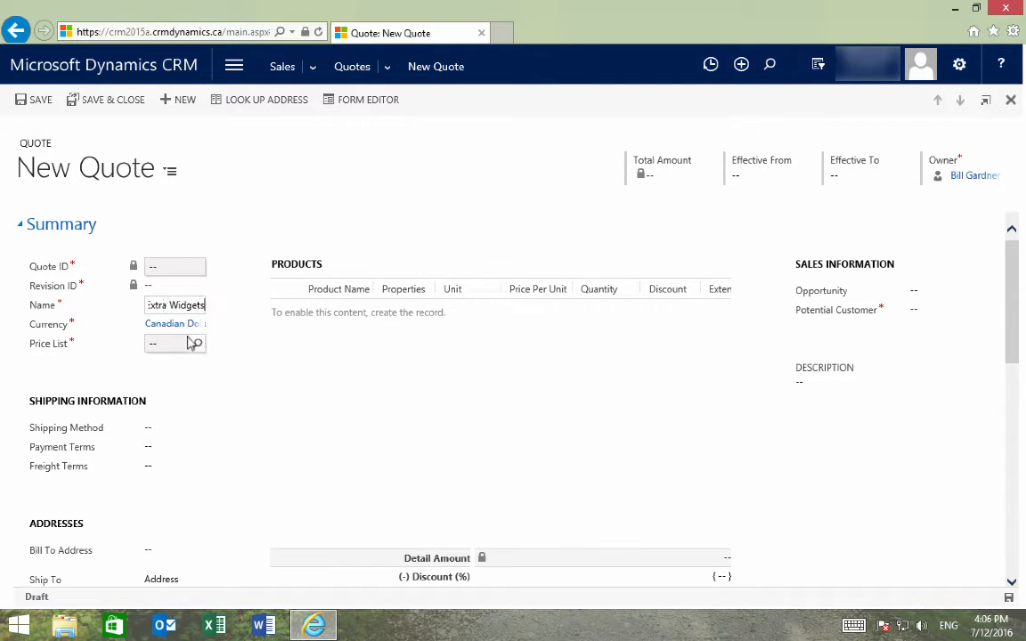
Set the price list to CAD and the potential customer to 1 Hour Signs Inc.
left_click(175, 342)
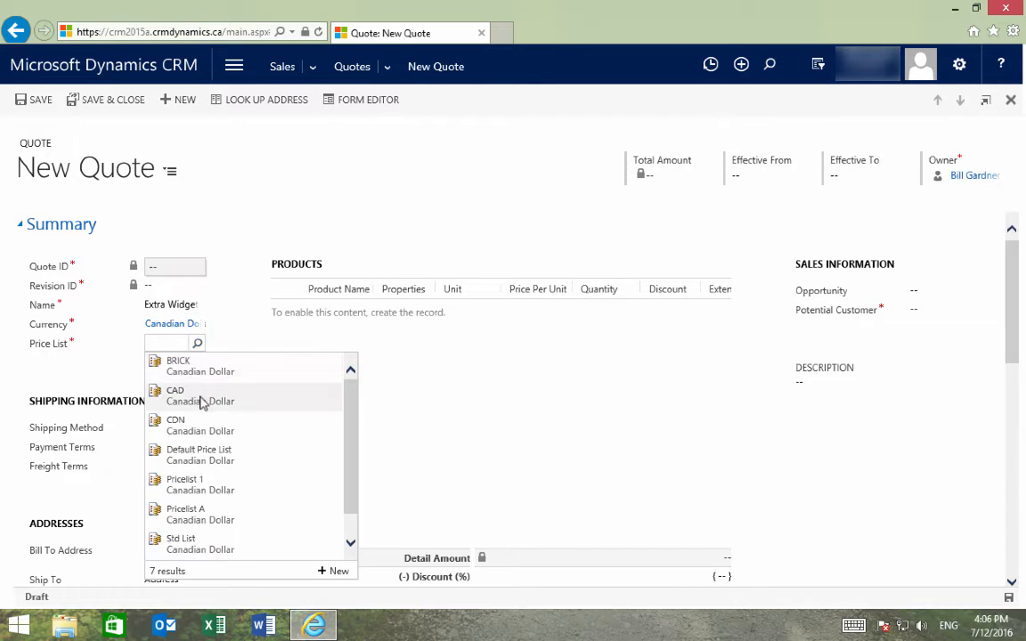
left_click(175, 395)
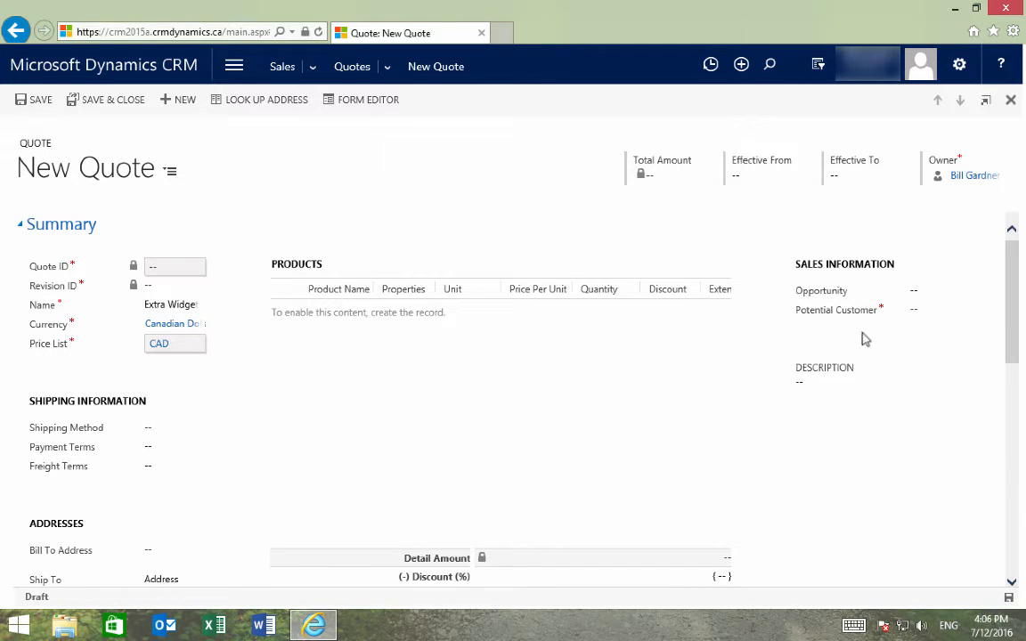
left_click(917, 310)
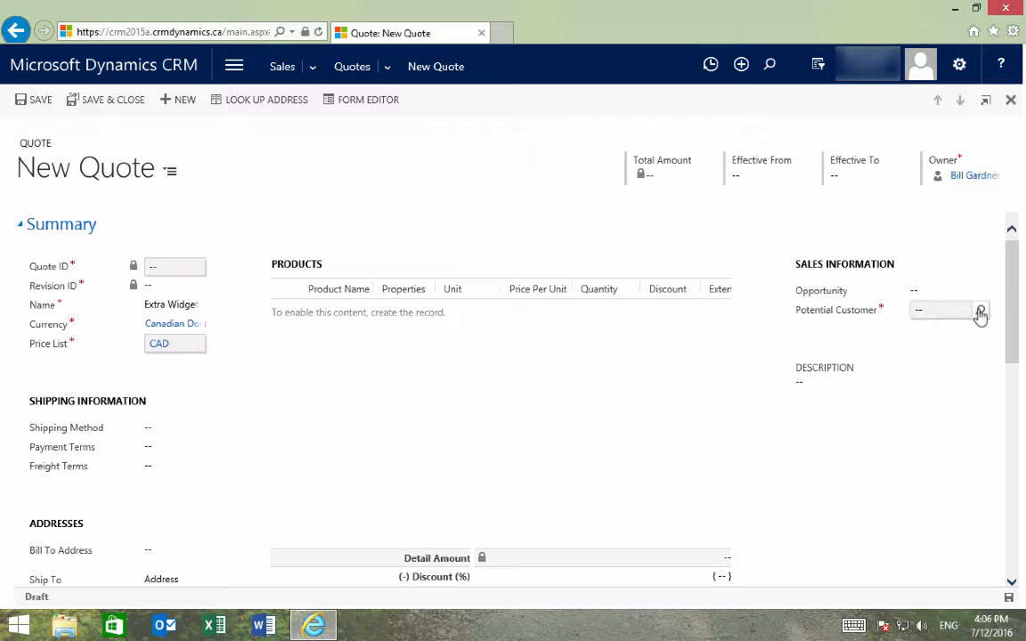
left_click(980, 310)
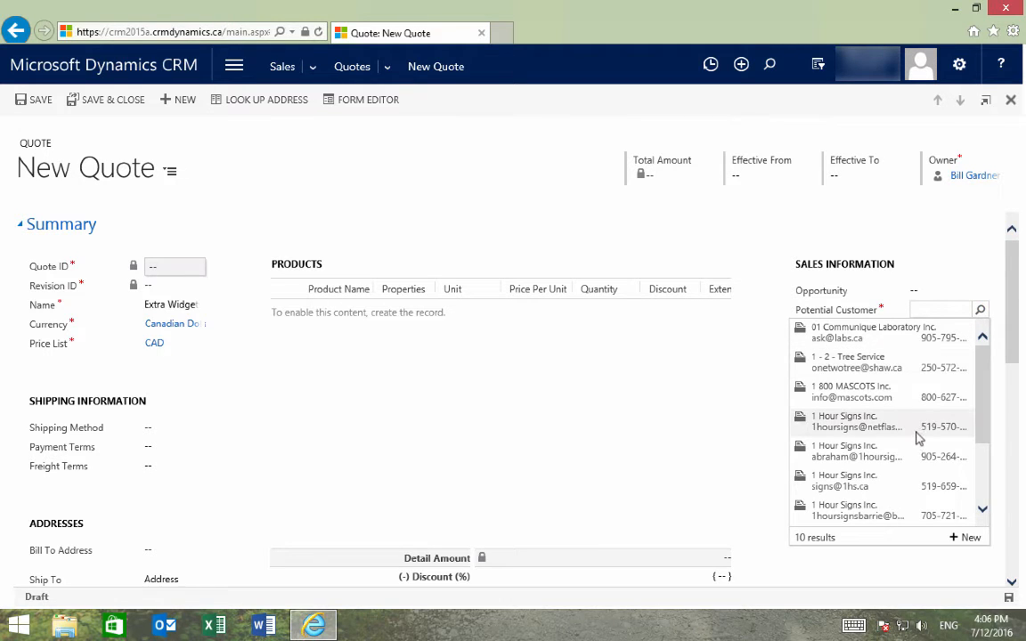
left_click(854, 421)
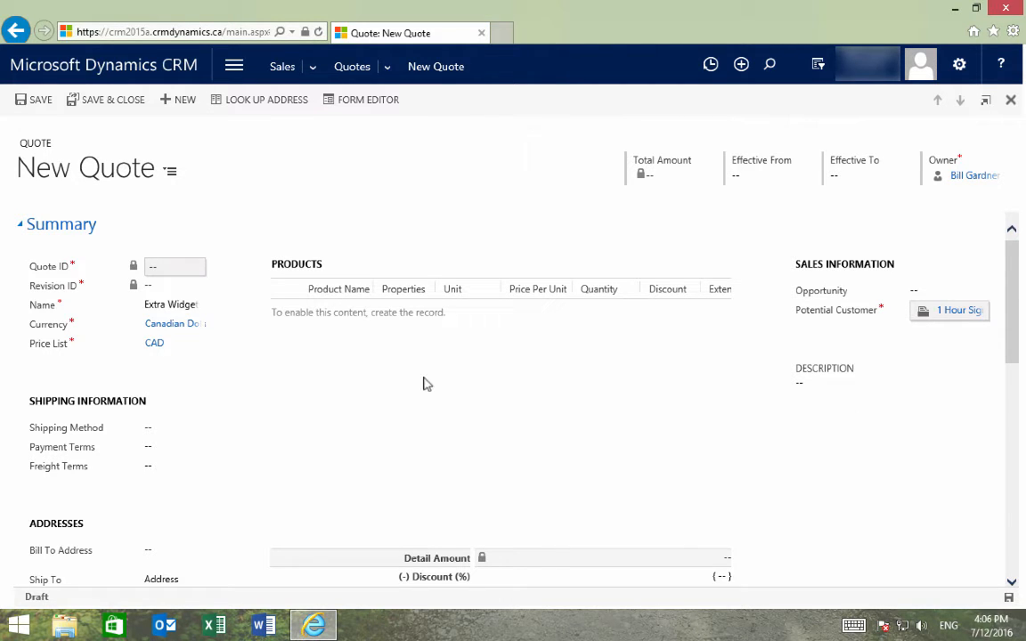
scroll("down", 3)
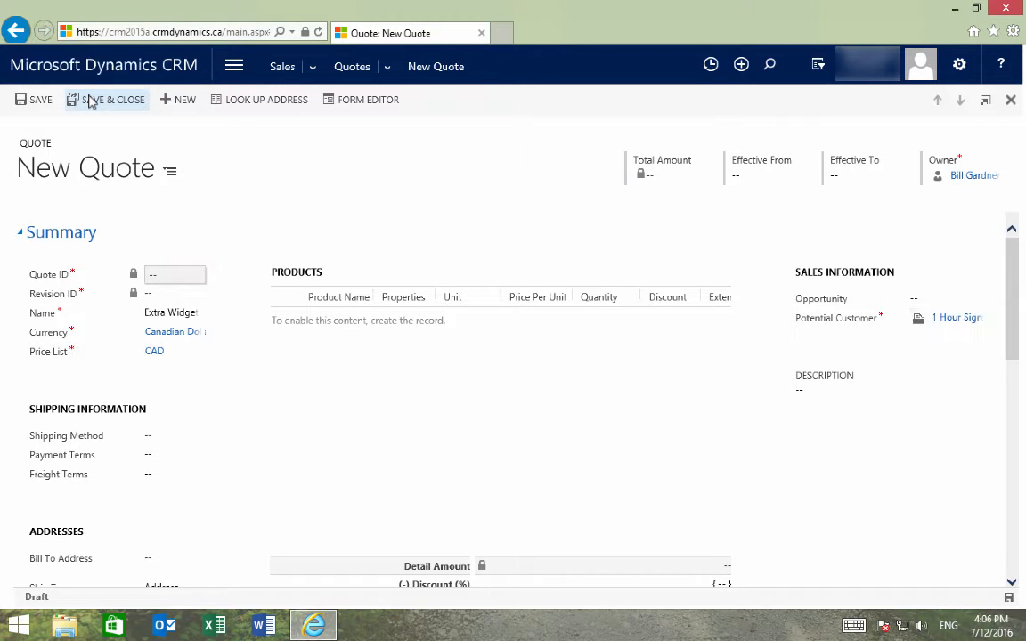
Save the Extra Widgets quote as a draft and reopen it from My Quotes.
left_click(114, 100)
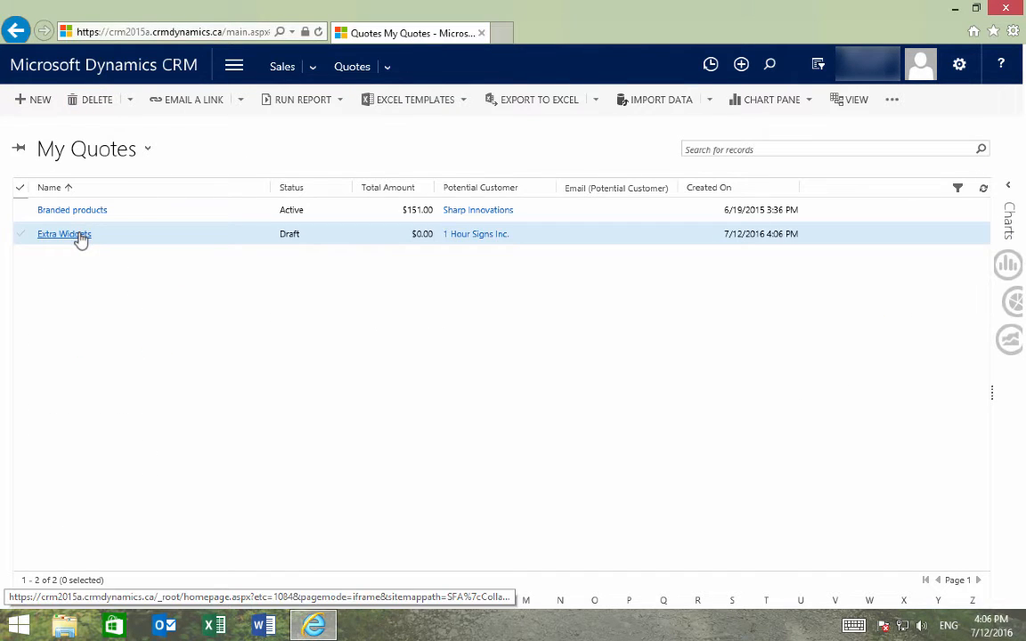
left_click(64, 234)
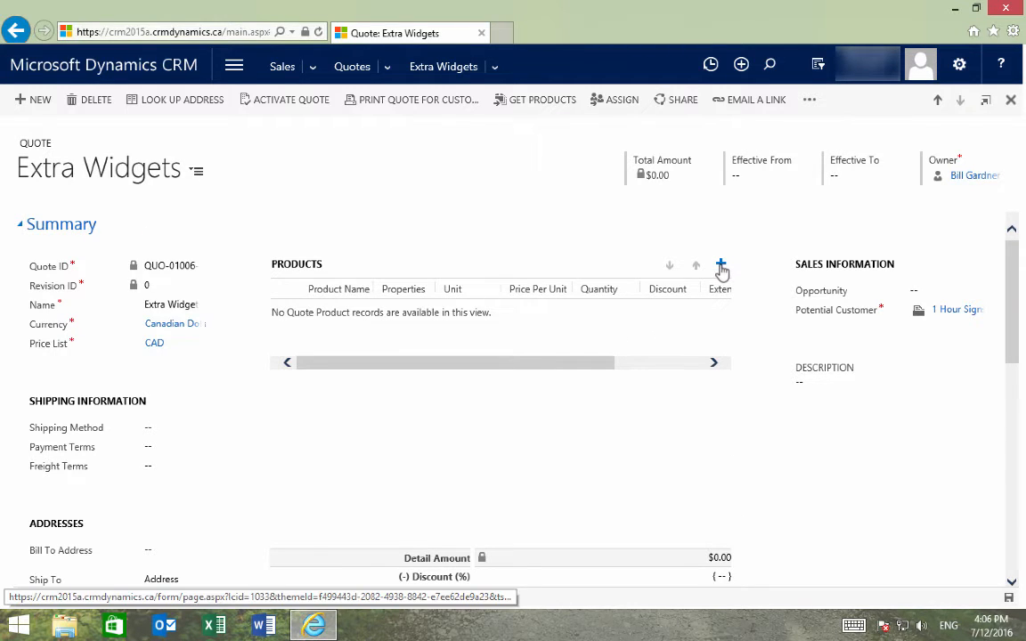
Add the existing Blue Widget product at $120.00 and activate the quote.
left_click(719, 265)
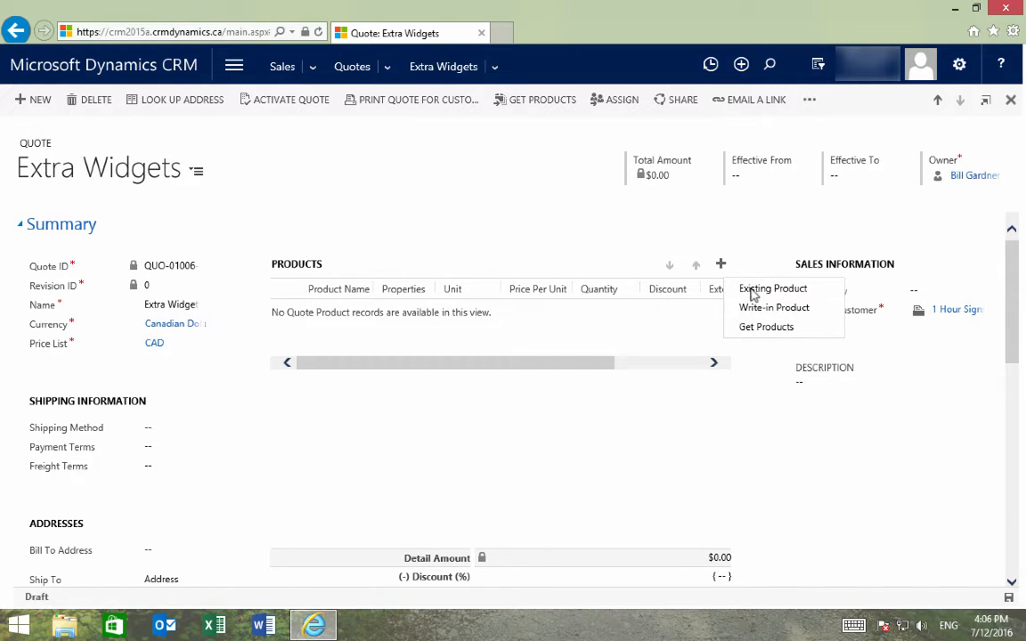
left_click(773, 289)
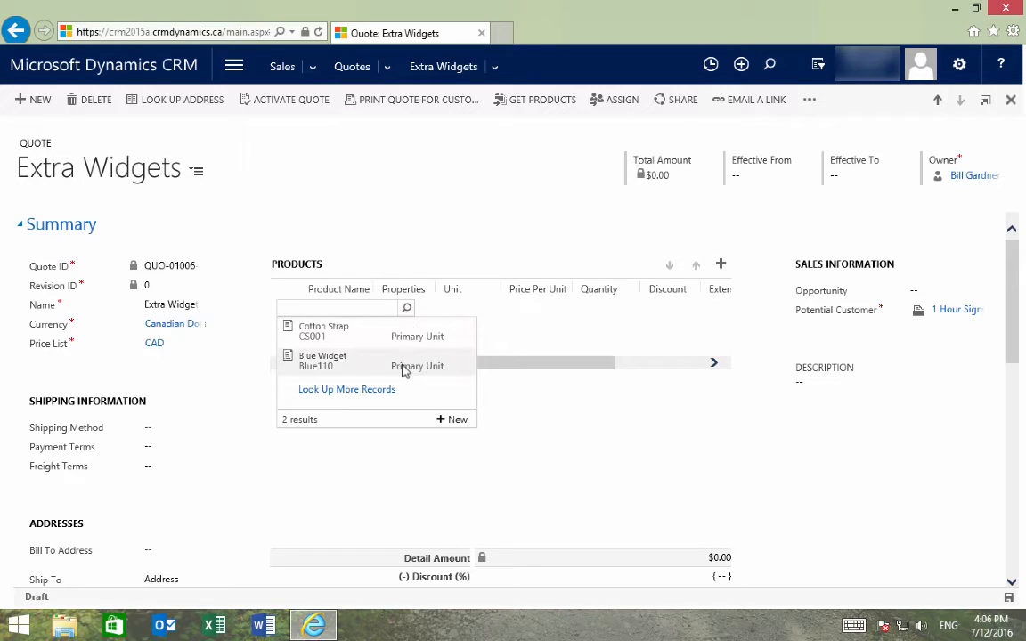
left_click(323, 360)
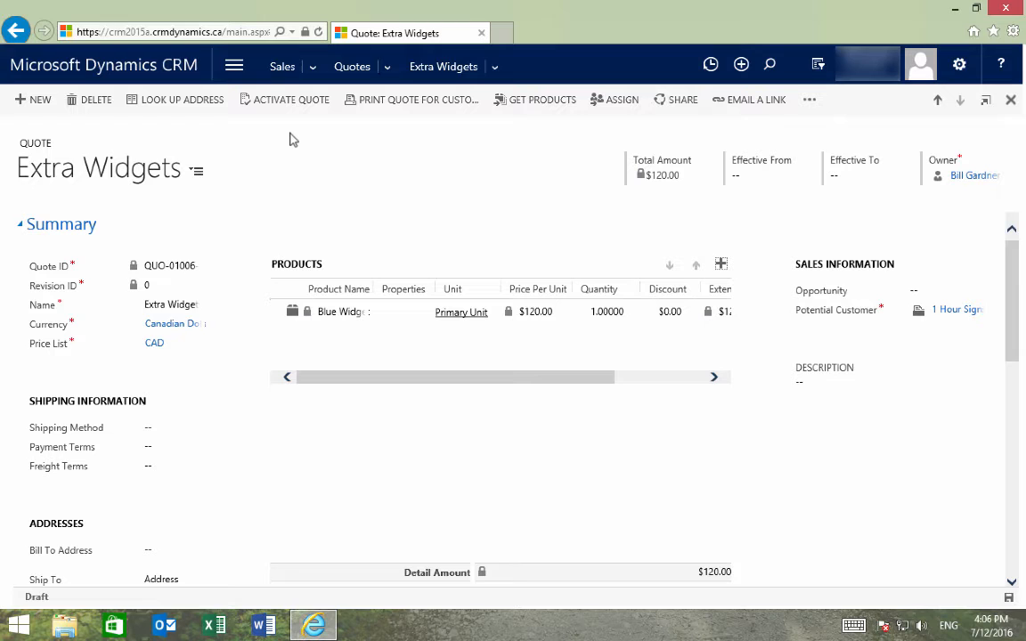
mouse_move(288, 109)
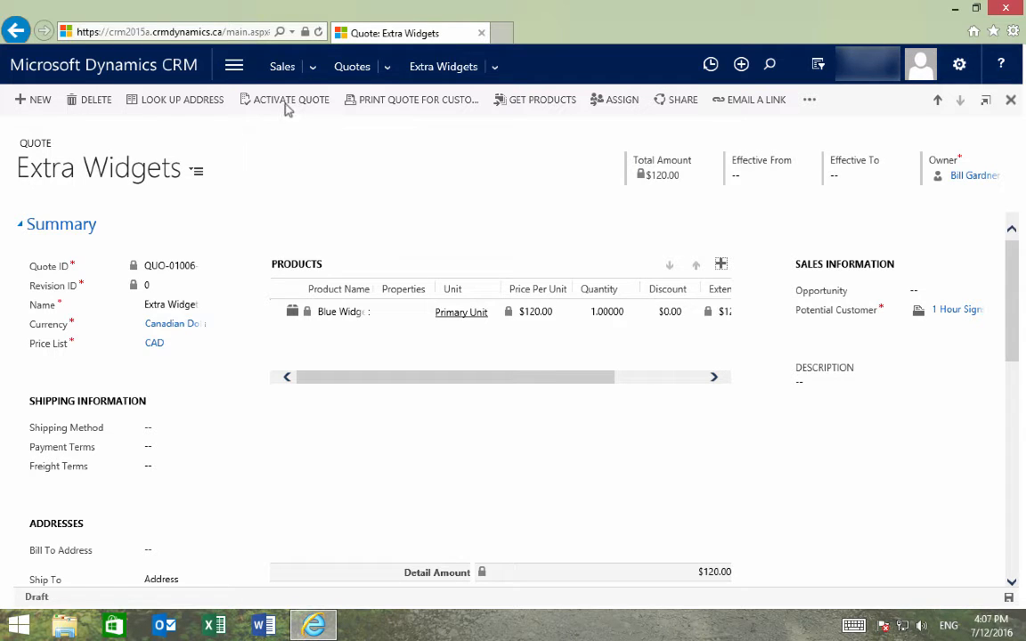
left_click(290, 100)
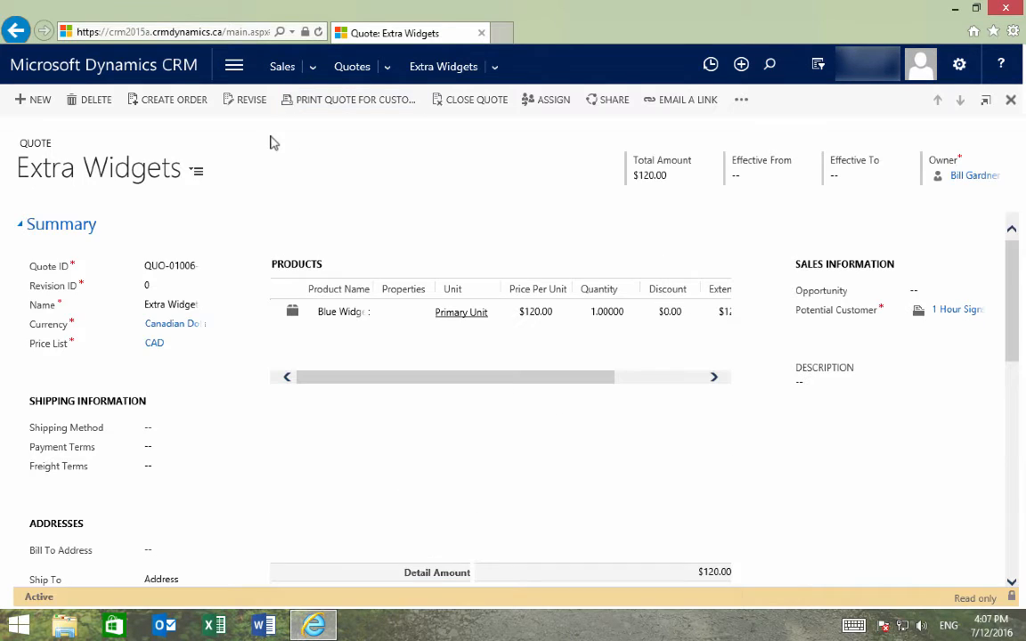
mouse_move(168, 100)
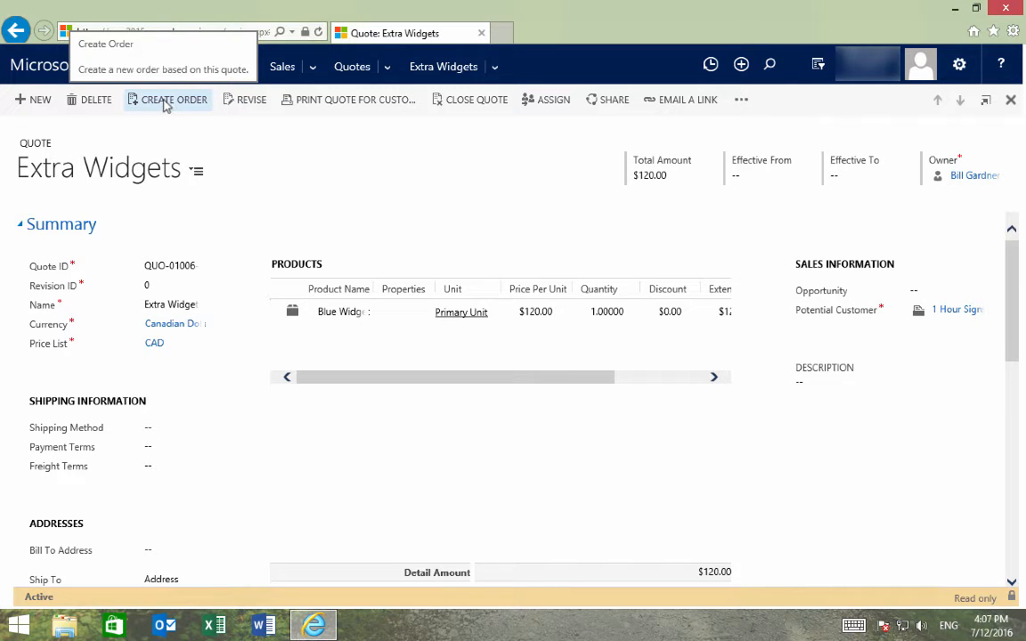
Create an order from the quote with status Won and today's date.
left_click(174, 100)
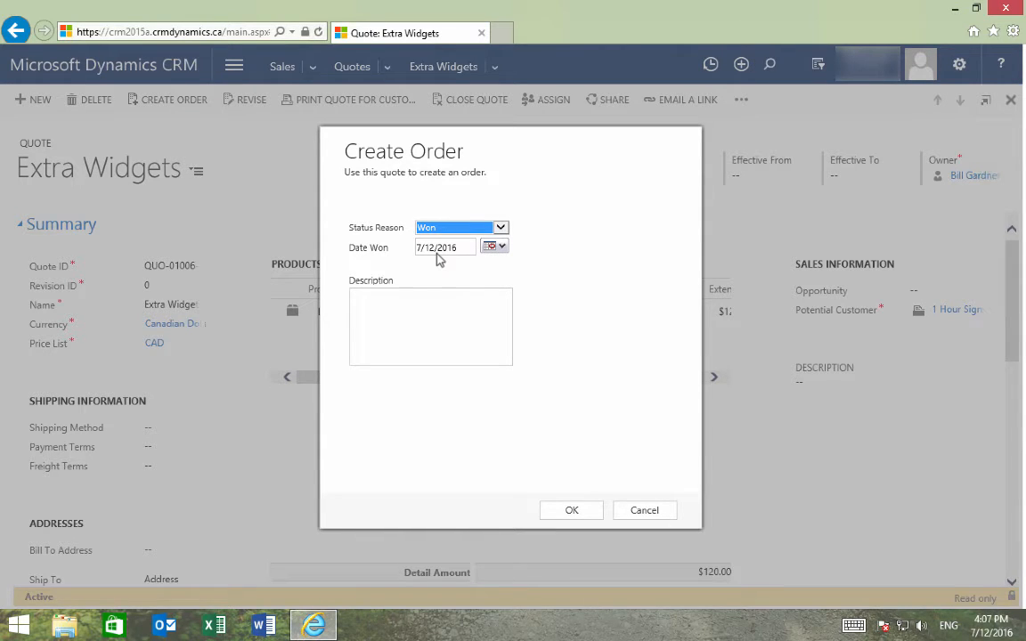
mouse_move(424, 294)
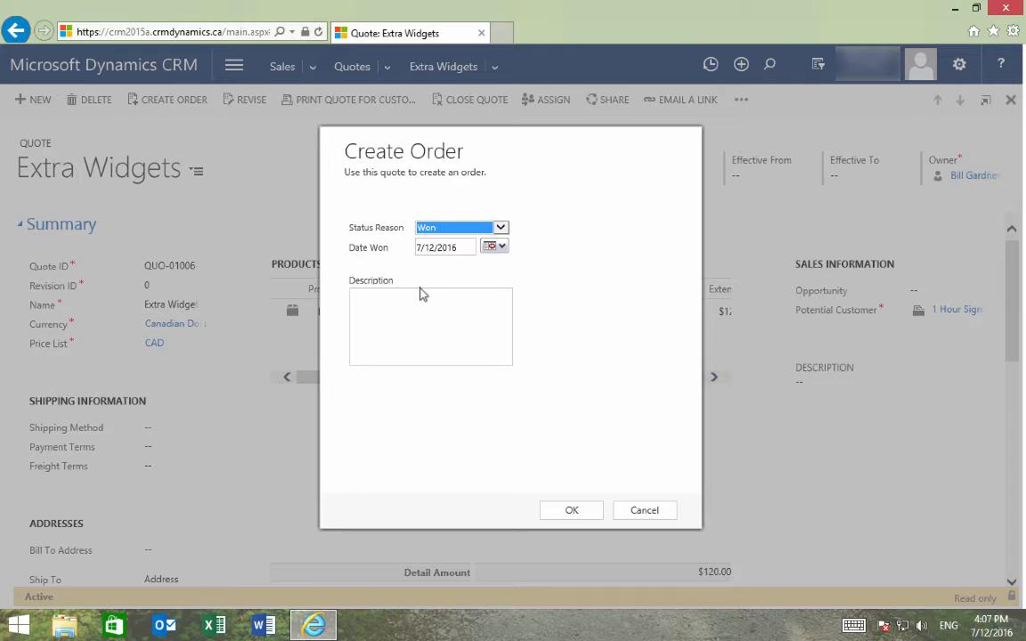
mouse_move(570, 509)
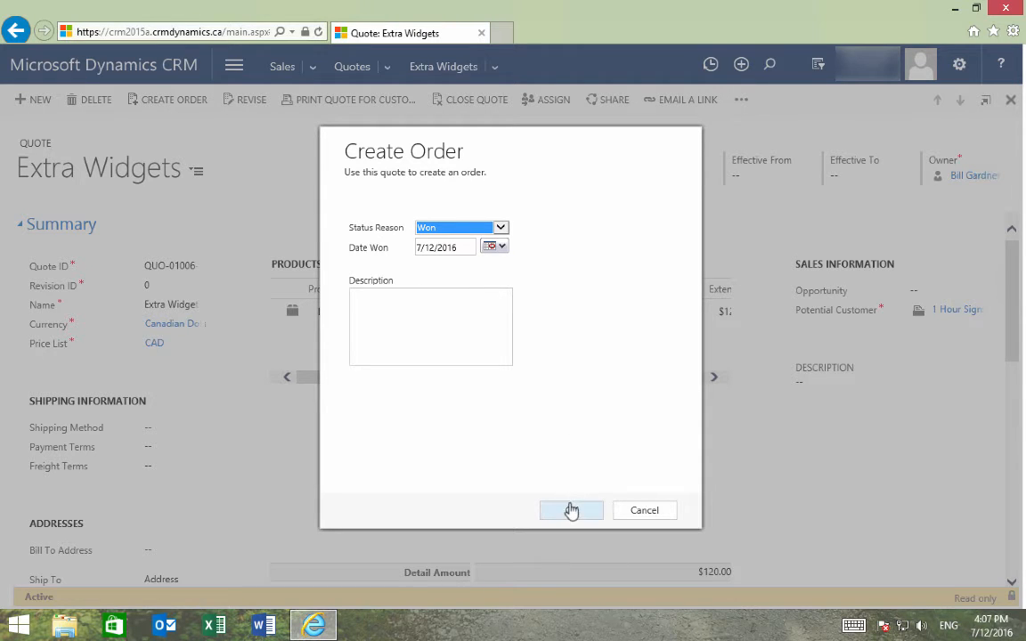
left_click(570, 509)
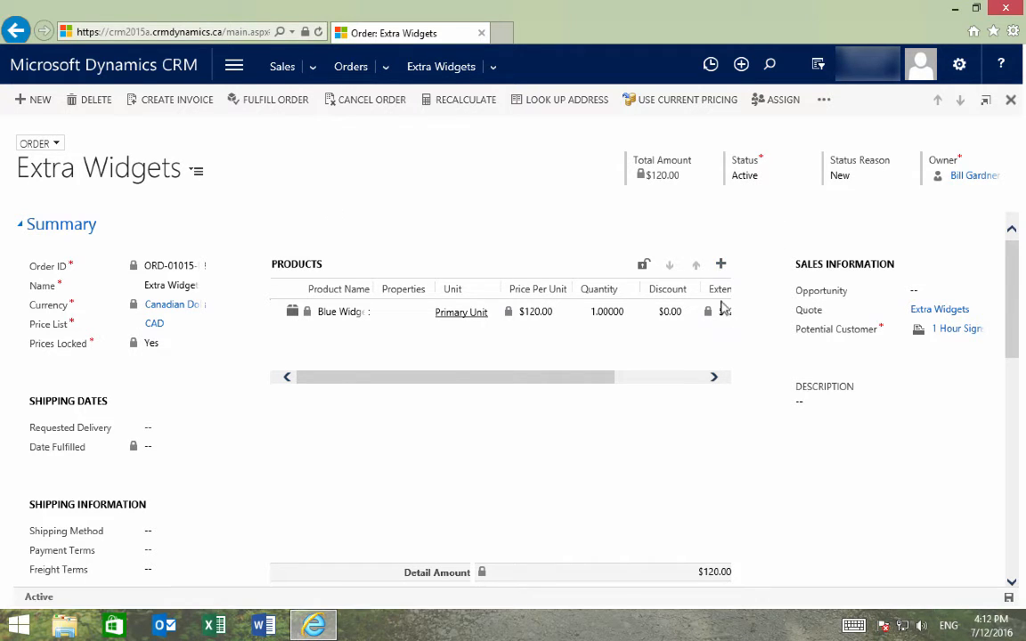
mouse_move(716, 311)
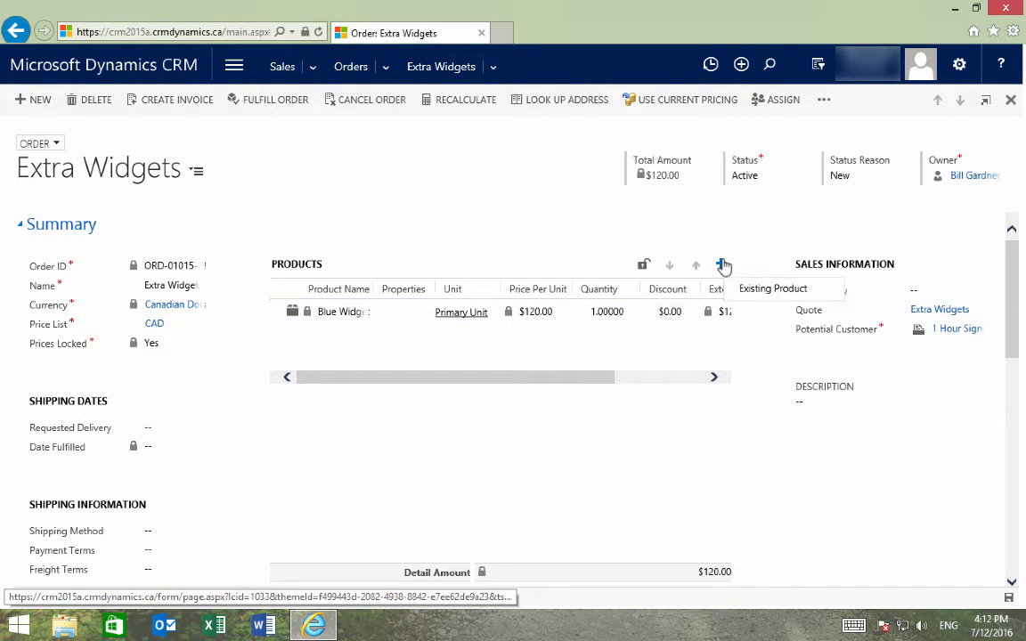
Add the existing Green Widget product at $150.00 to the order.
left_click(721, 264)
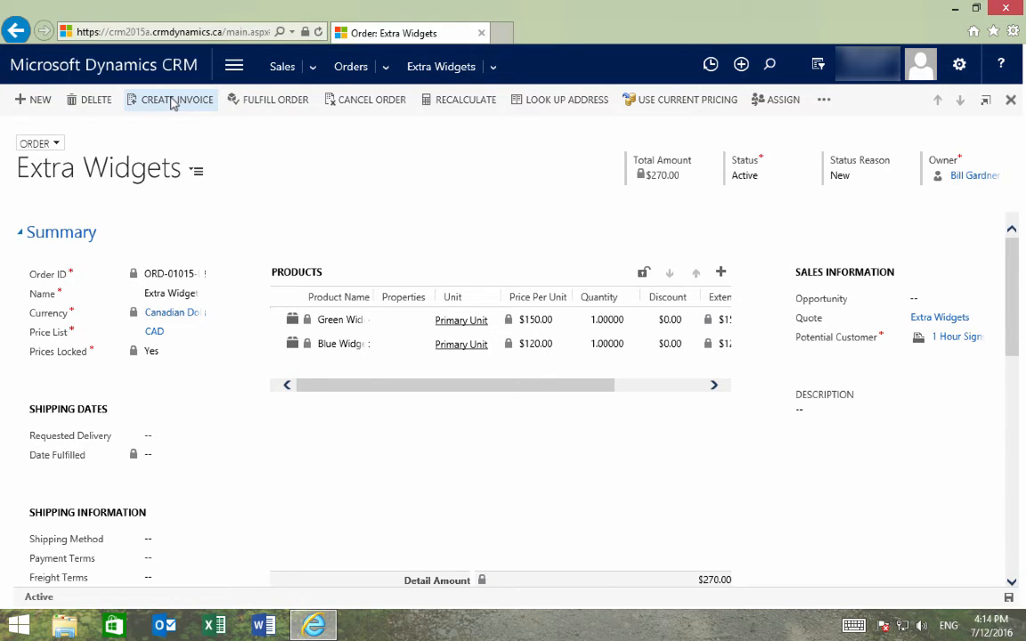
Create the Extra Widgets invoice from the order, totalling $270.00.
left_click(174, 100)
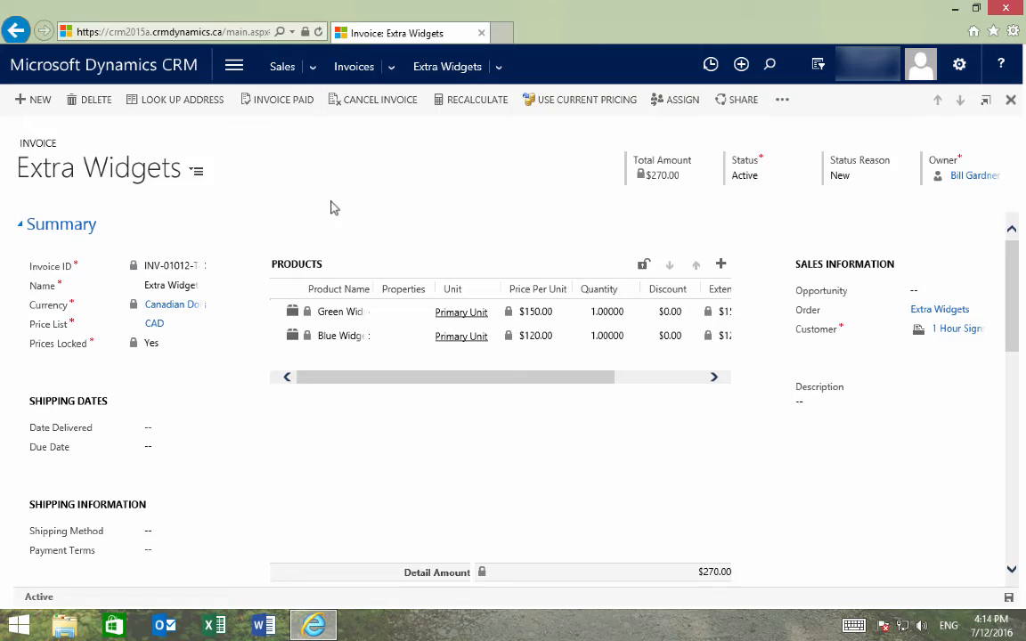
mouse_move(488, 148)
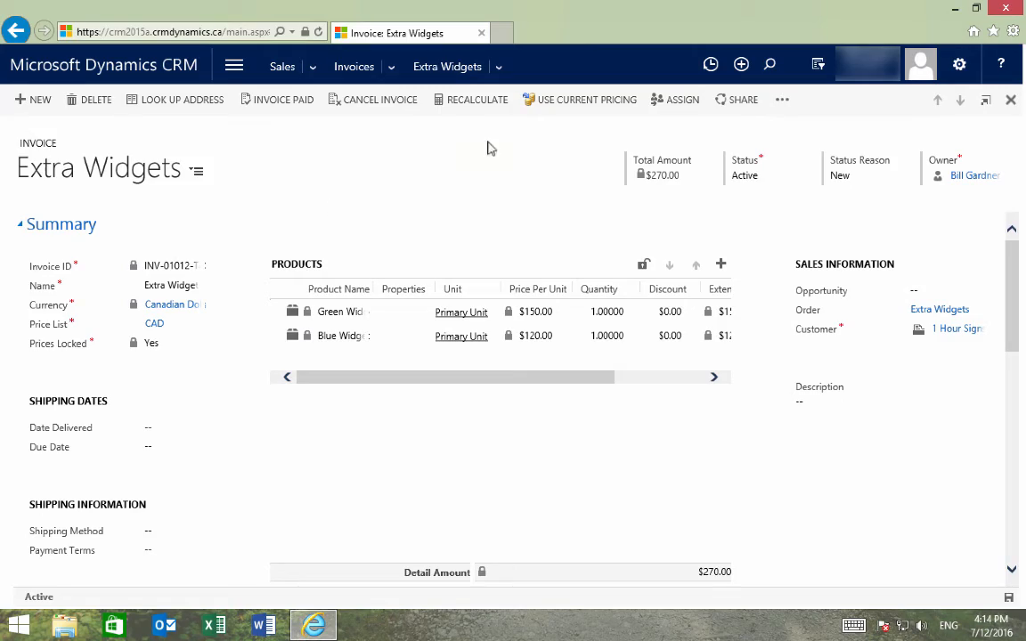